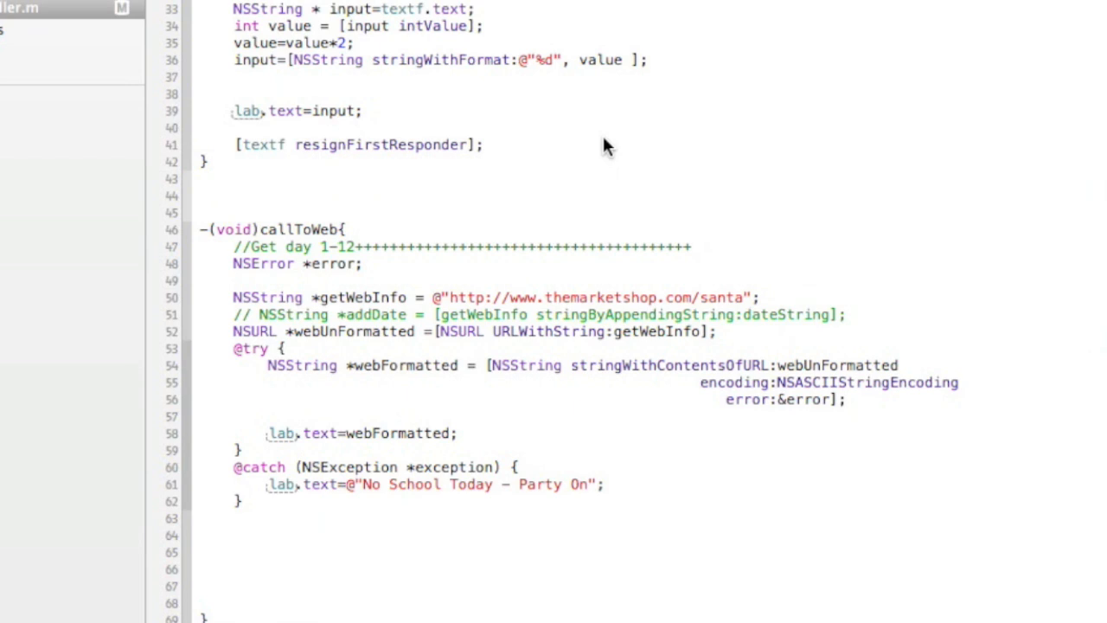
mouse_move(735, 295)
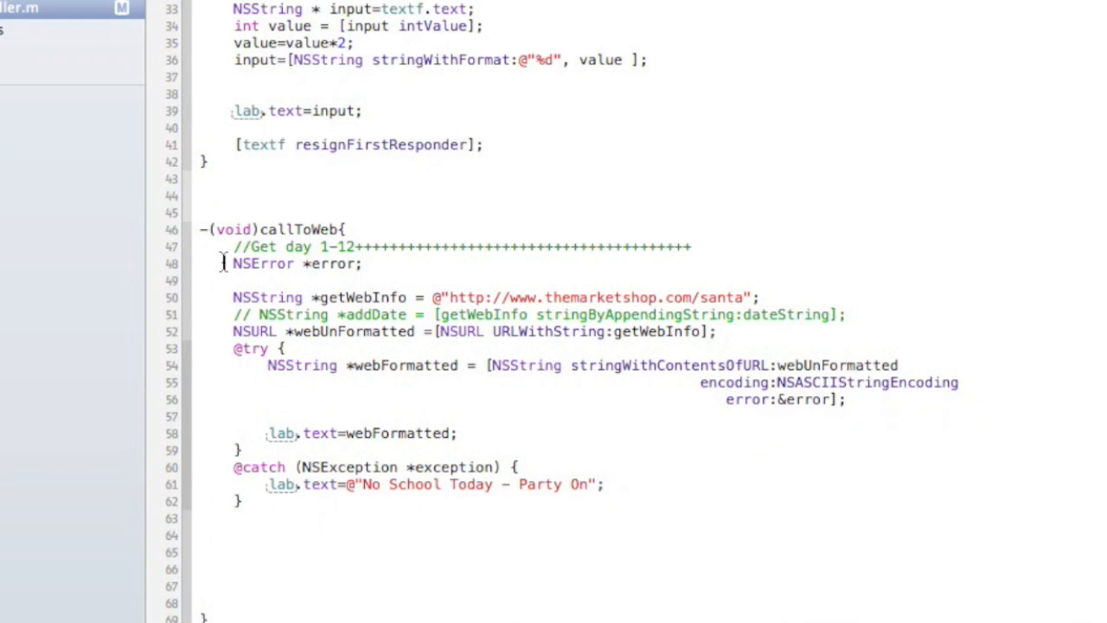
Review the error and getWebInfo variables in callToWeb to spot leftover code
double_click(263, 263)
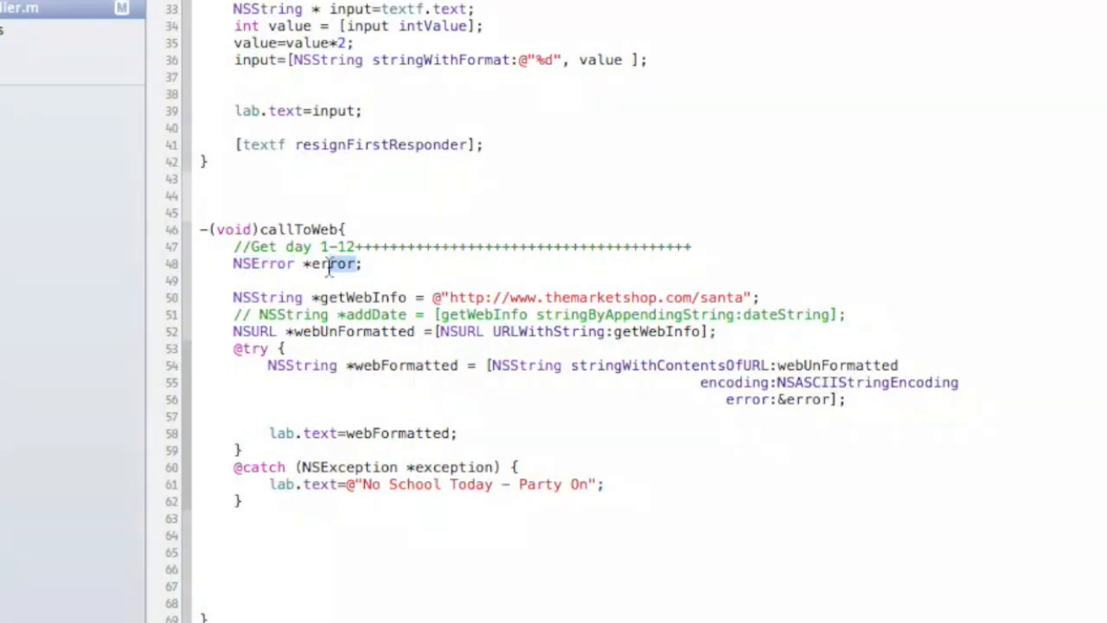
double_click(332, 263)
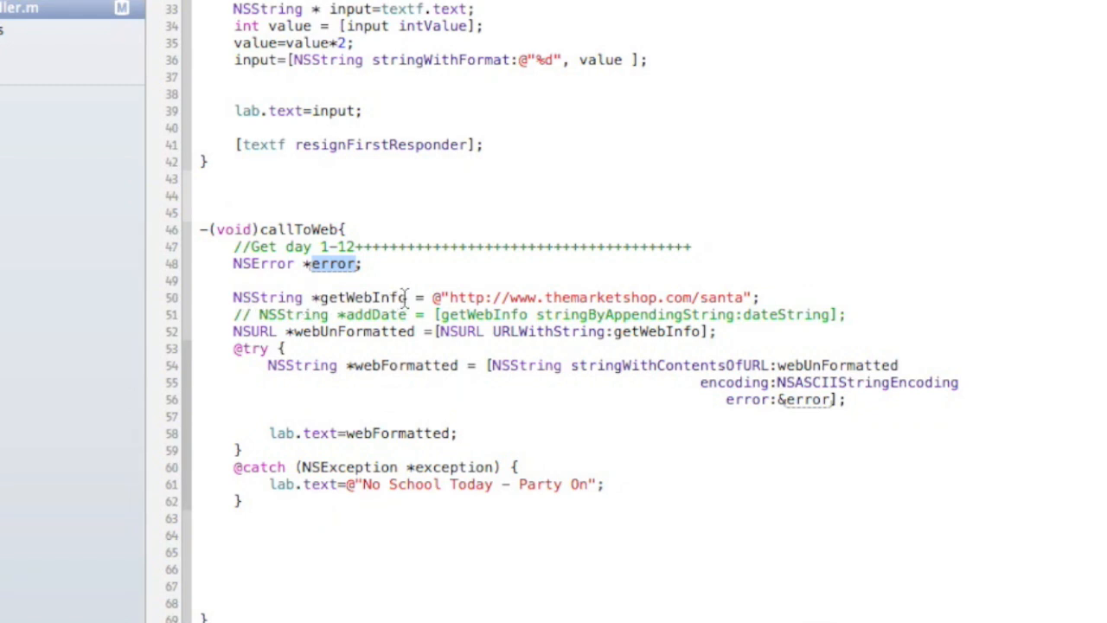
double_click(370, 298)
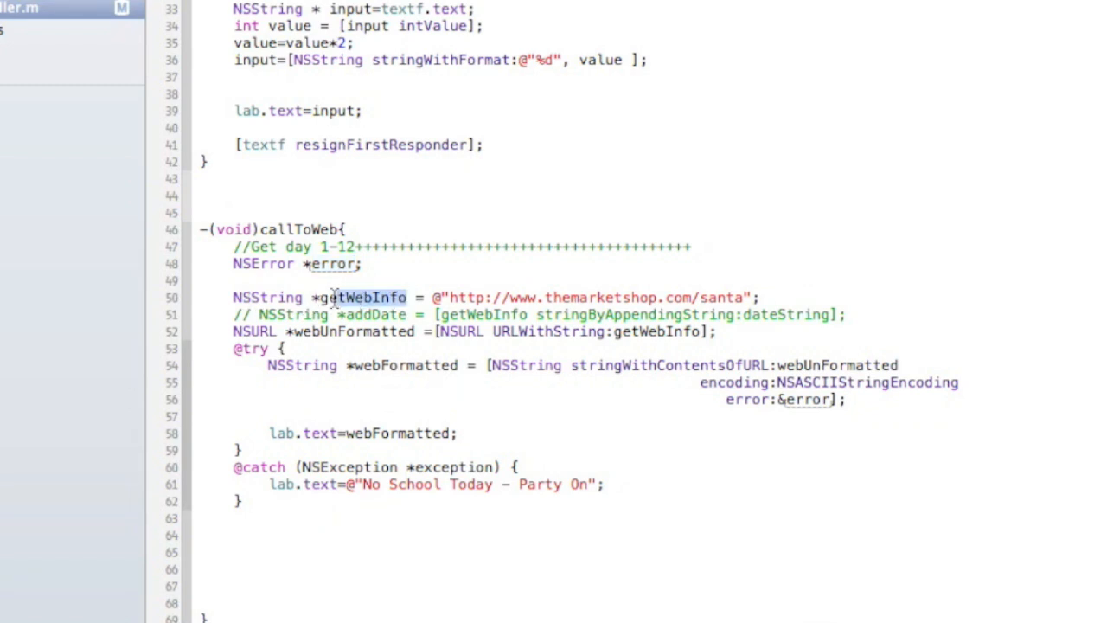
double_click(363, 298)
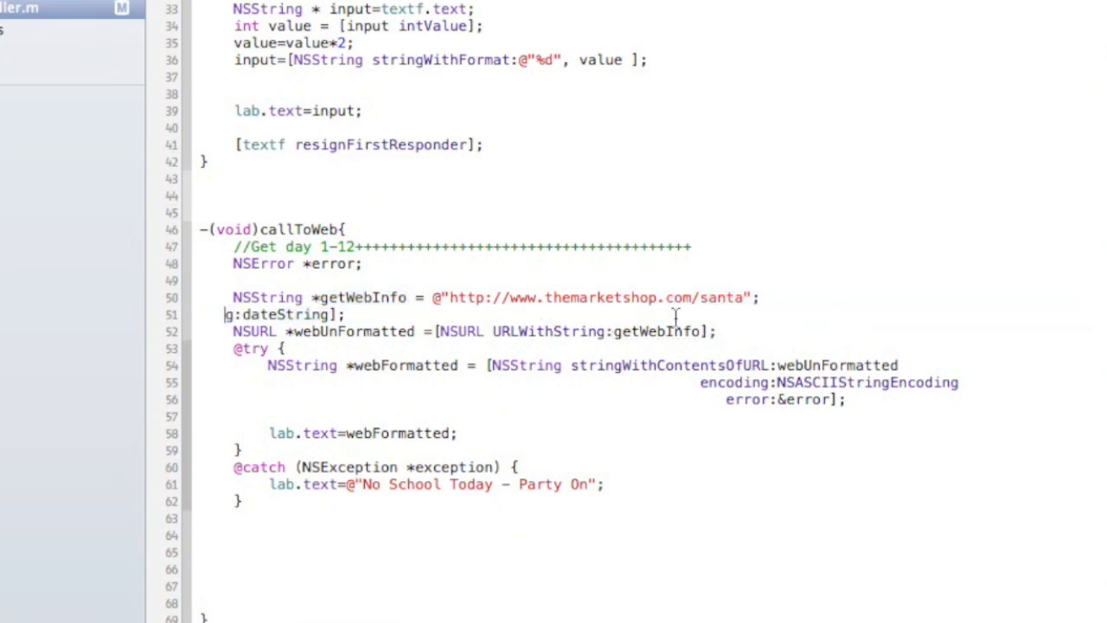
Remove the commented-out addDate line, leaving the NSURL declaration intact
double_click(283, 315)
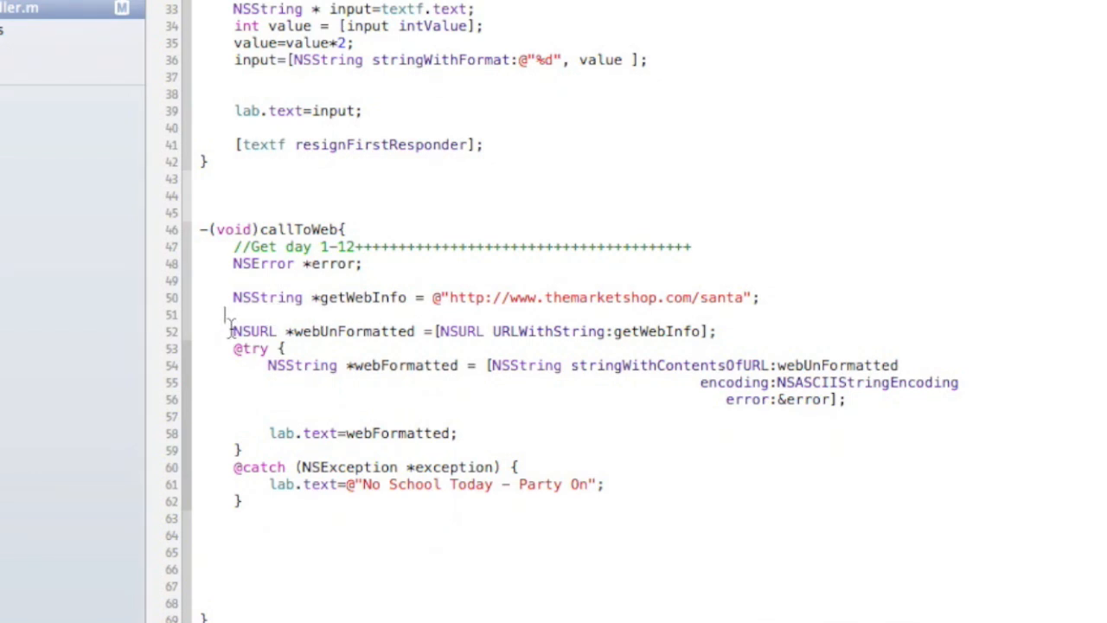
double_click(252, 332)
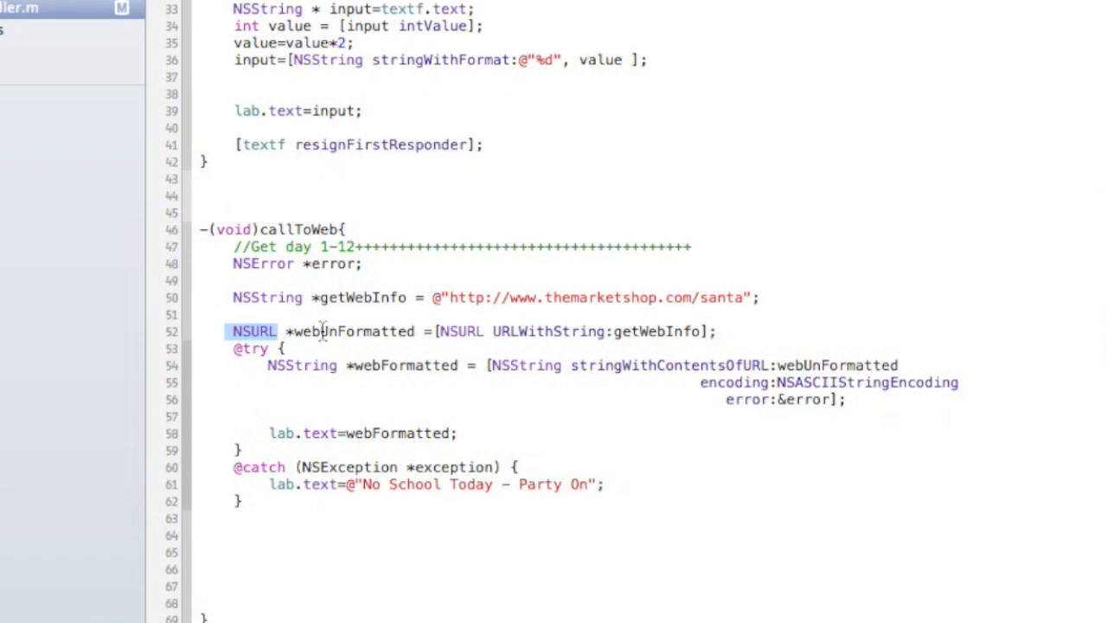
mouse_move(384, 332)
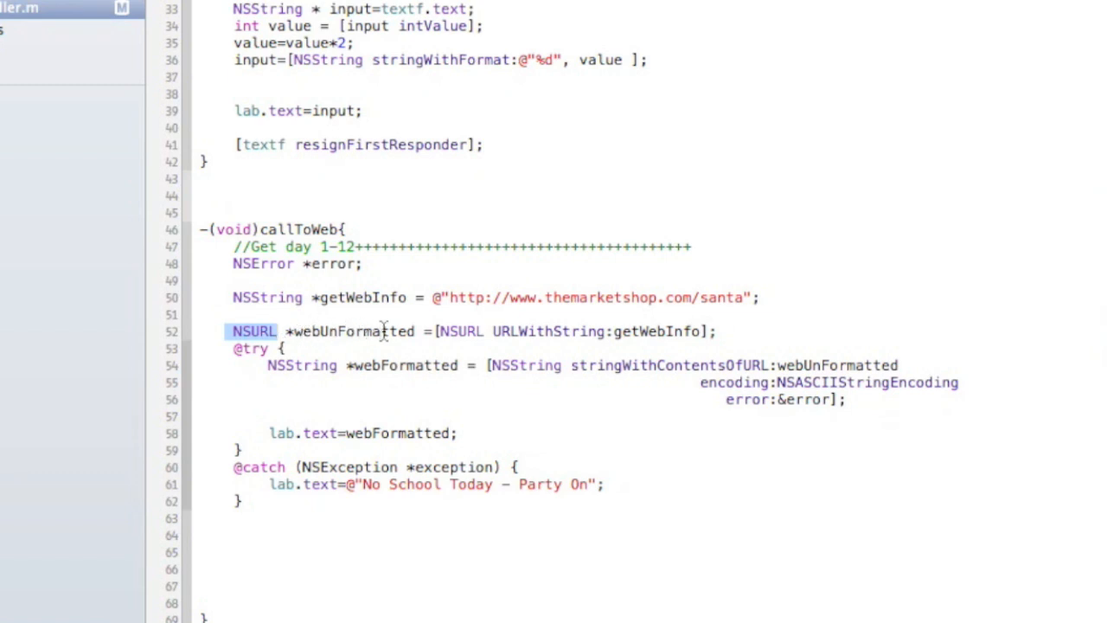
mouse_move(443, 346)
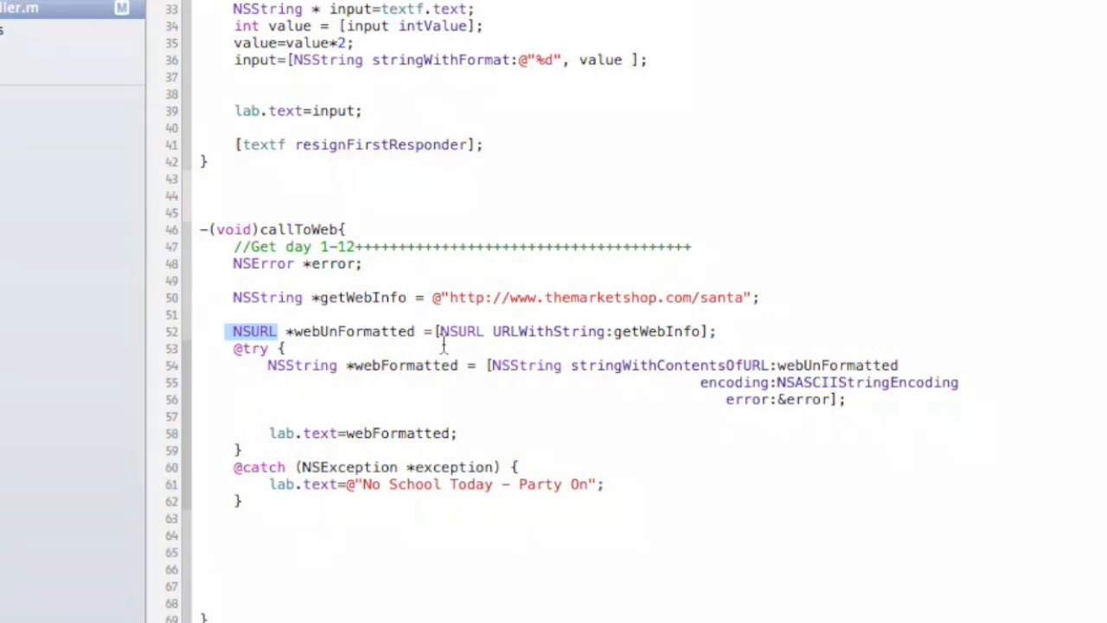
mouse_move(626, 343)
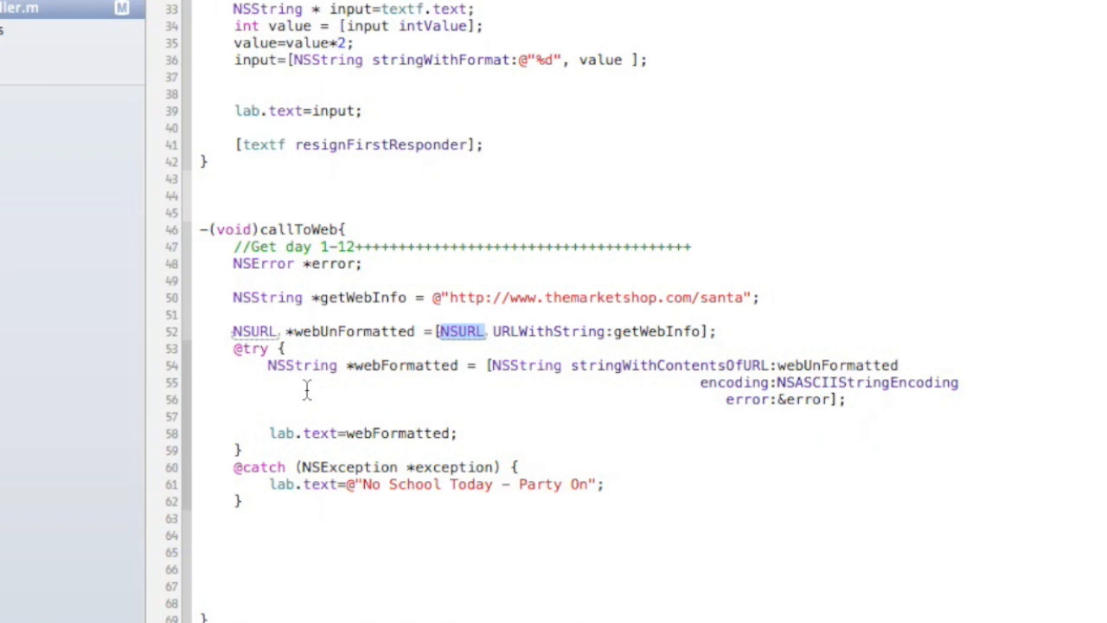
mouse_move(400, 365)
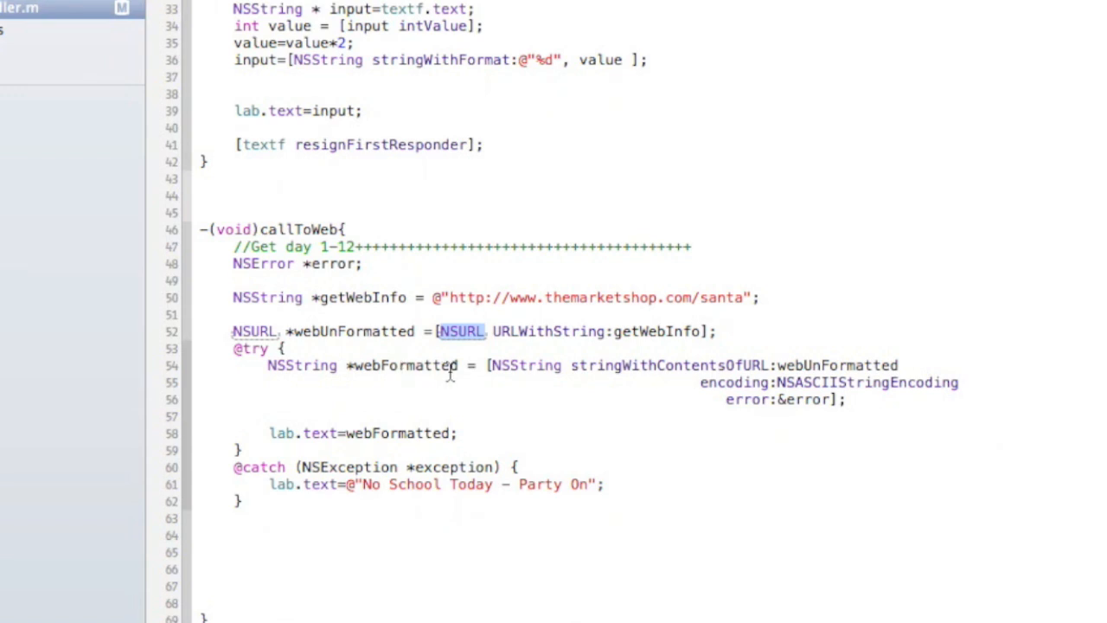
mouse_move(350, 336)
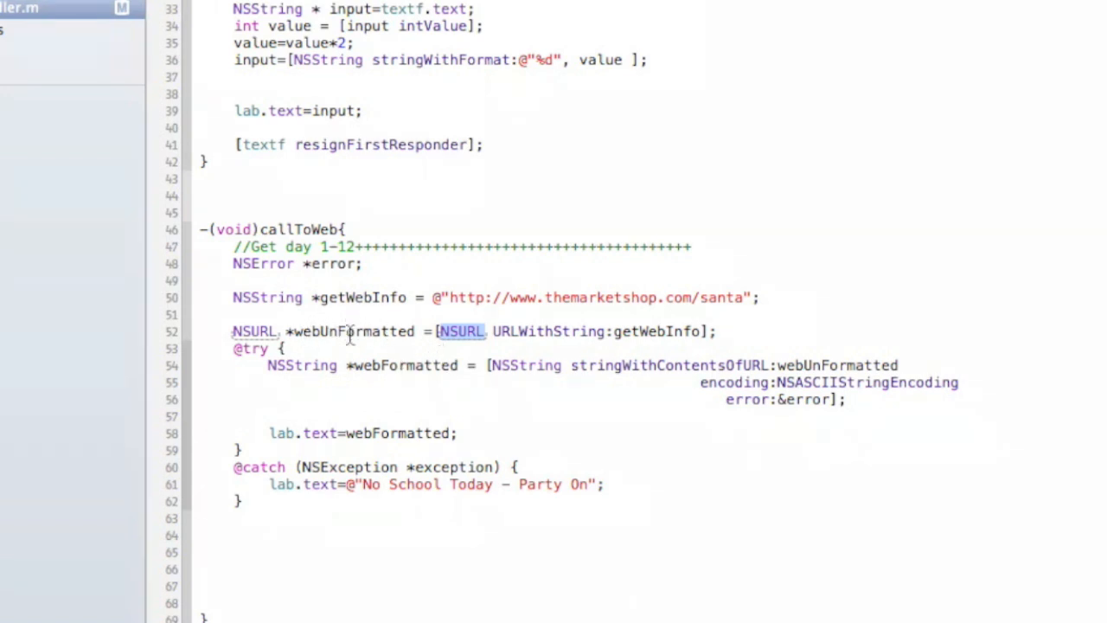
mouse_move(493, 446)
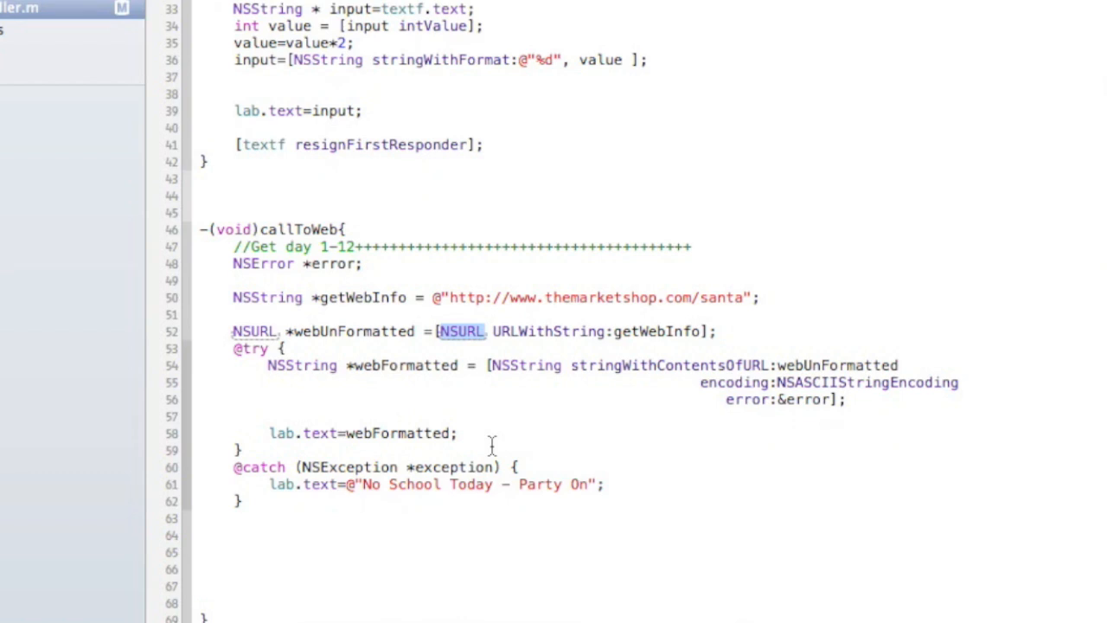
mouse_move(581, 370)
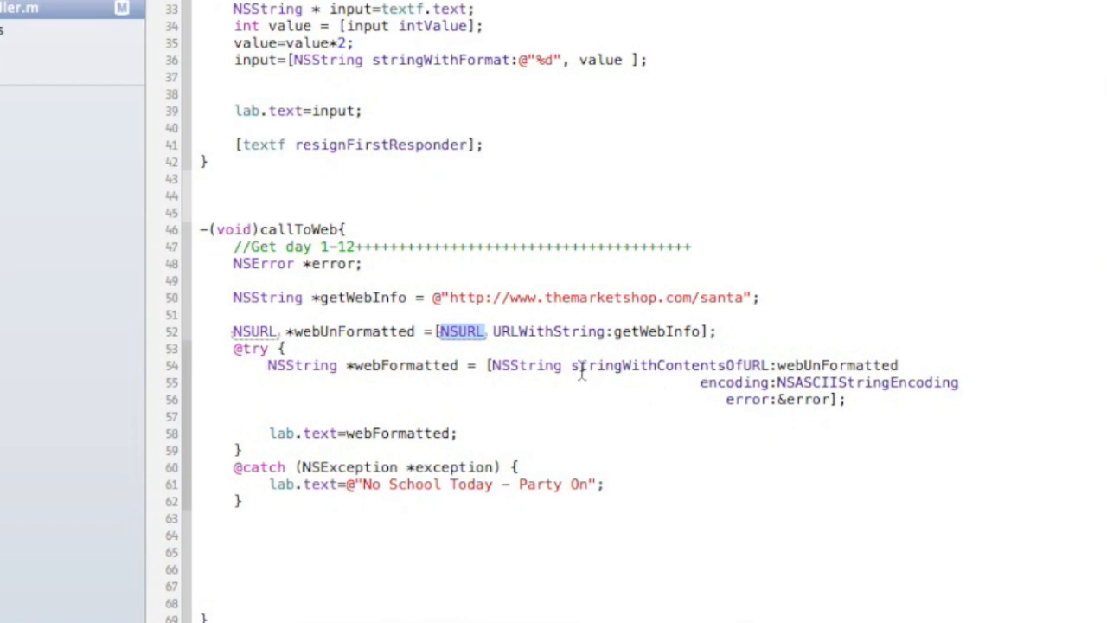
double_click(665, 365)
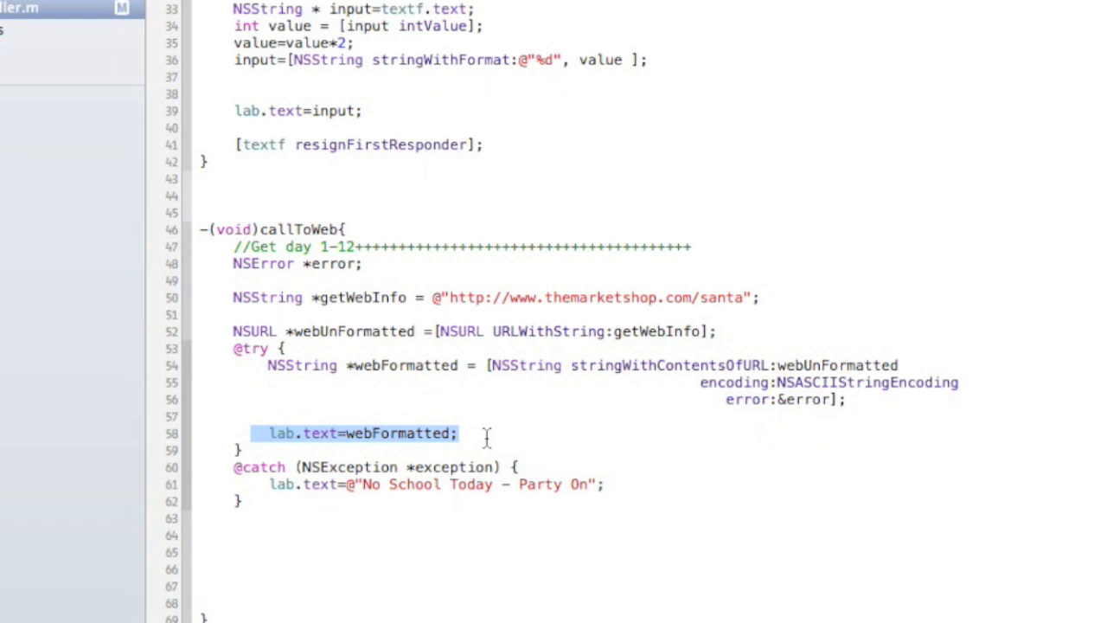
mouse_move(394, 450)
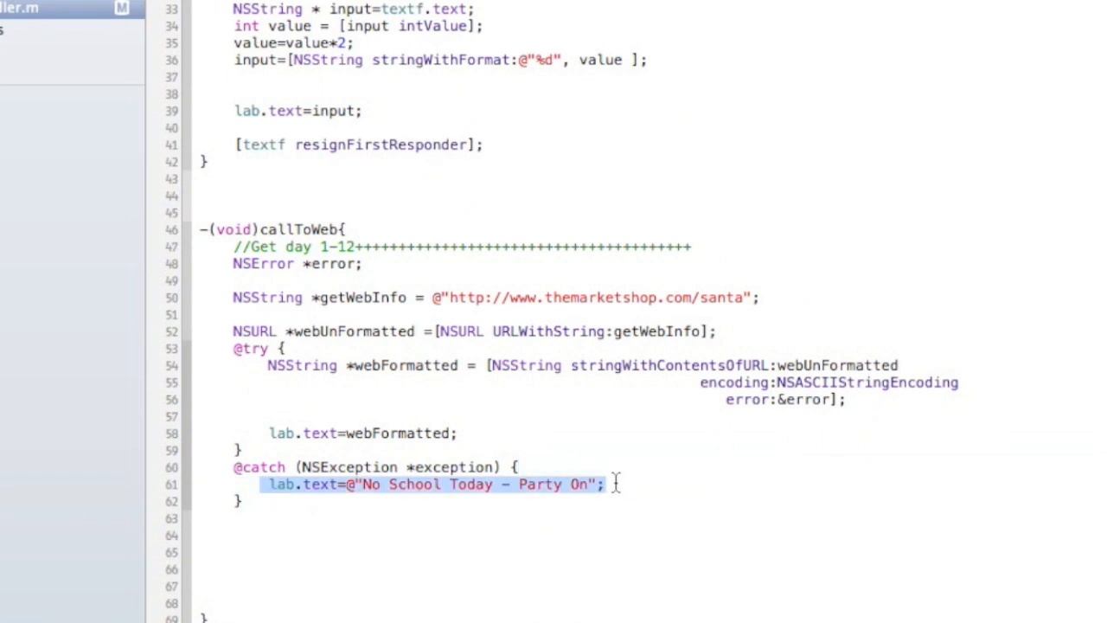
mouse_move(592, 485)
text(lab.text=@"Unab)
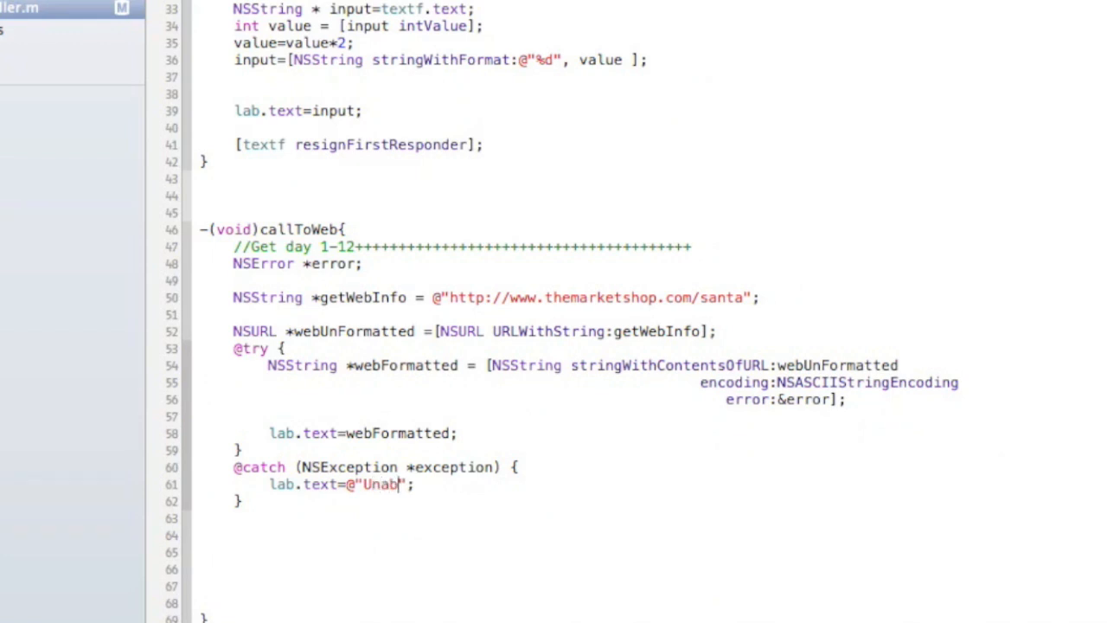
Change the catch block's fallback message to "Unable to connect to web"
text(le to connect to web)
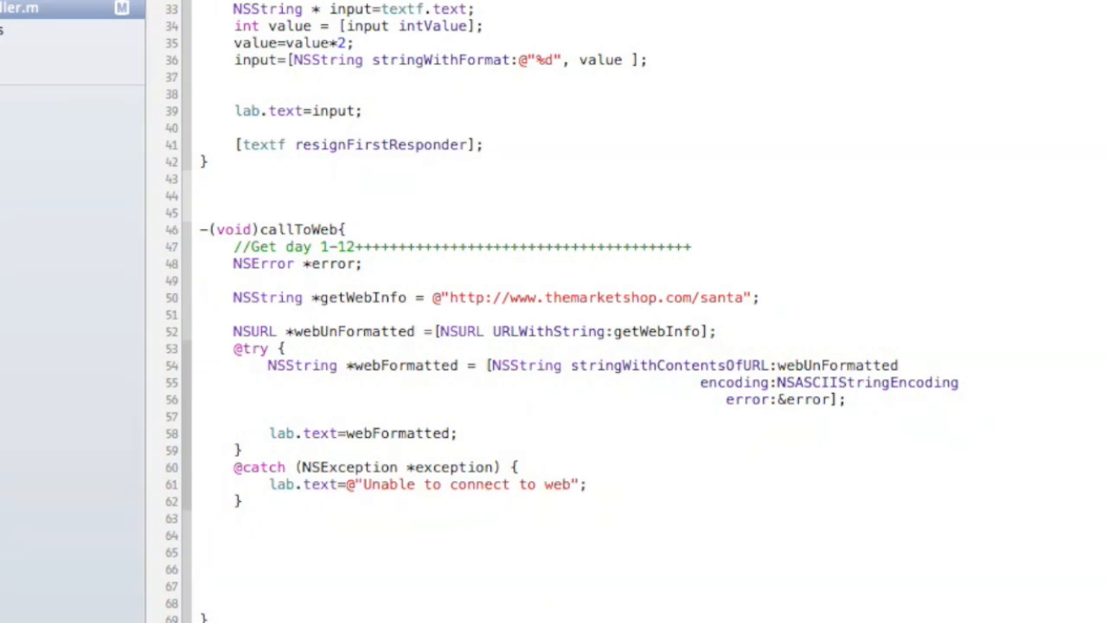
click(571, 484)
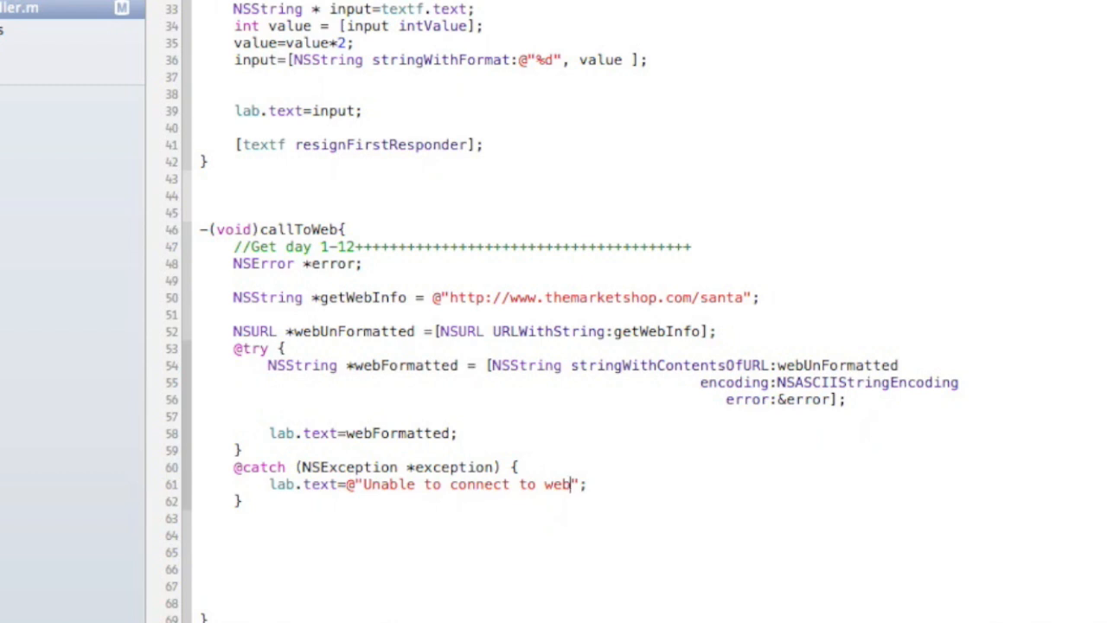
mouse_move(336, 414)
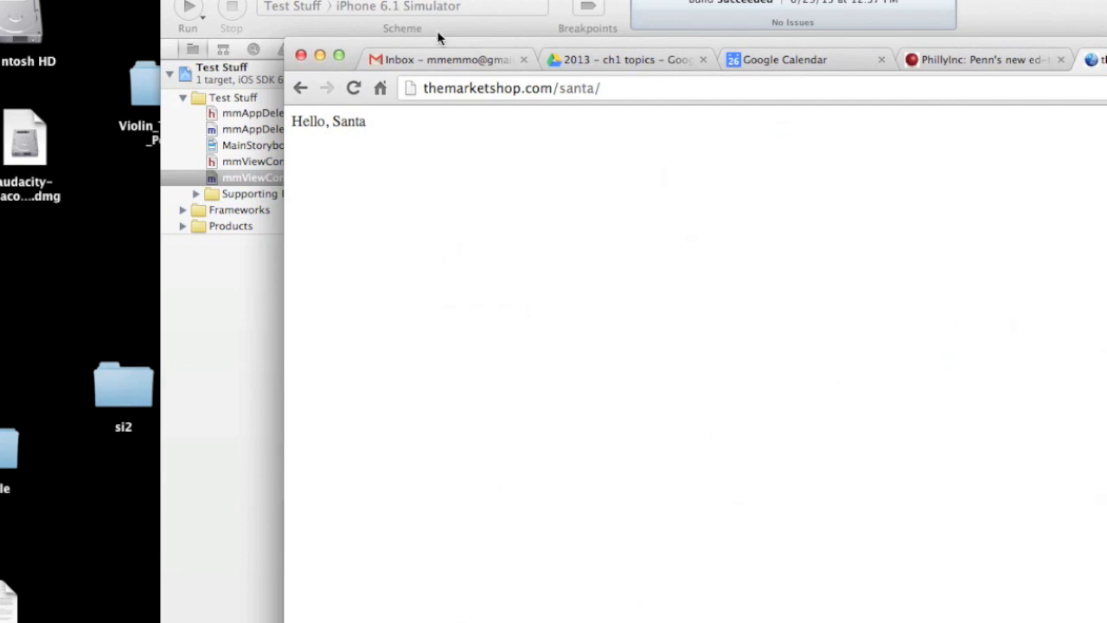
mouse_move(384, 128)
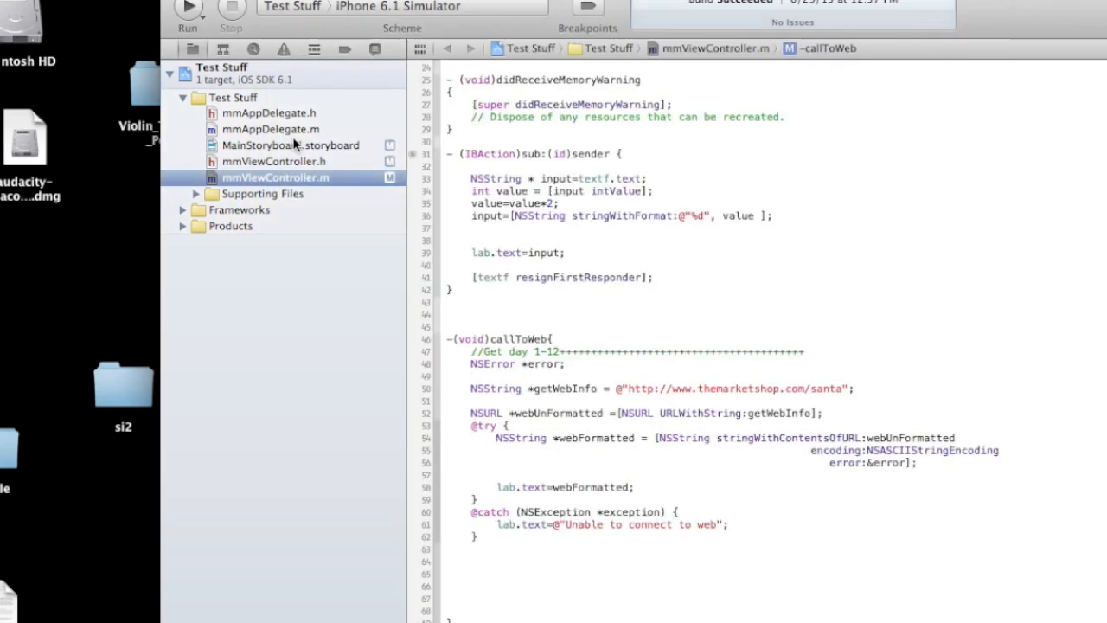
mouse_move(186, 8)
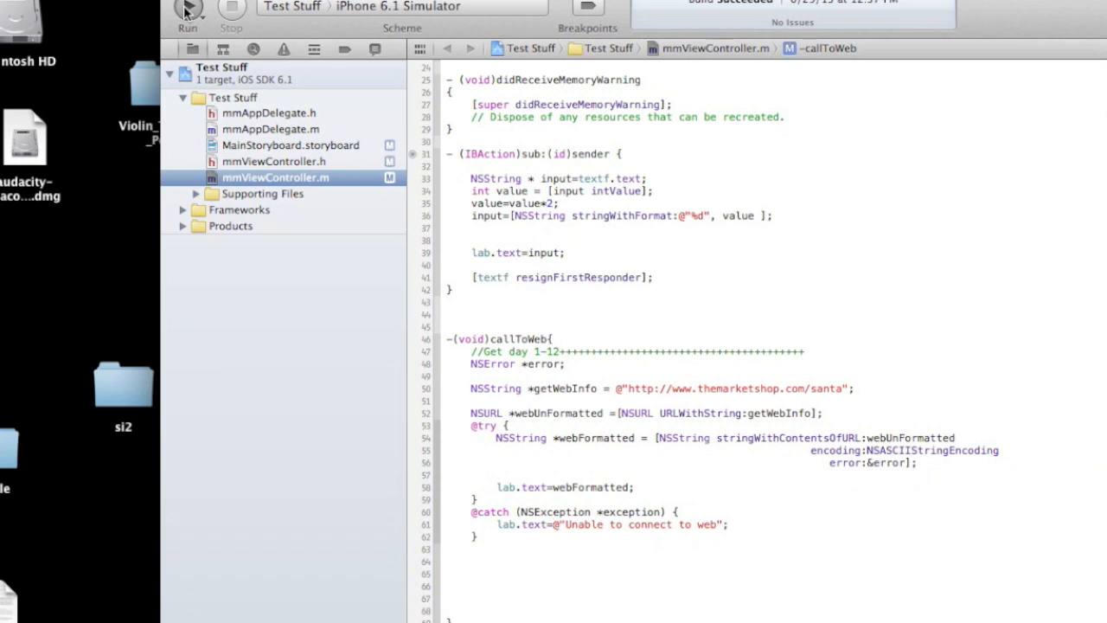
Add [self callToWeb]; after lab.text=input; in the Submit action and run the app in the simulator
click(186, 9)
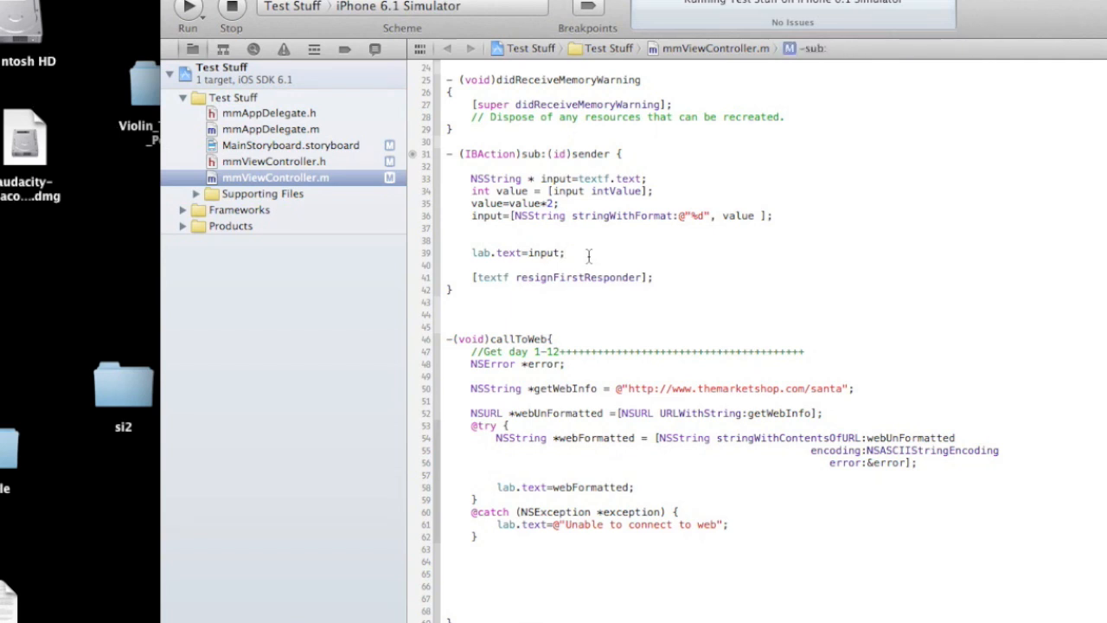
key(enter)
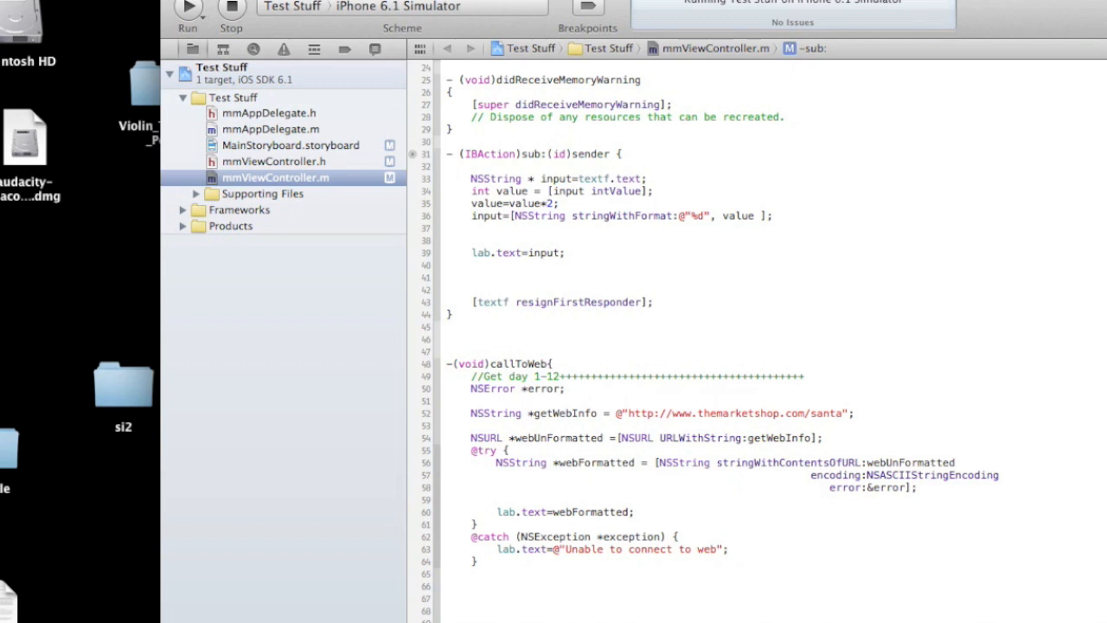
text([self ])
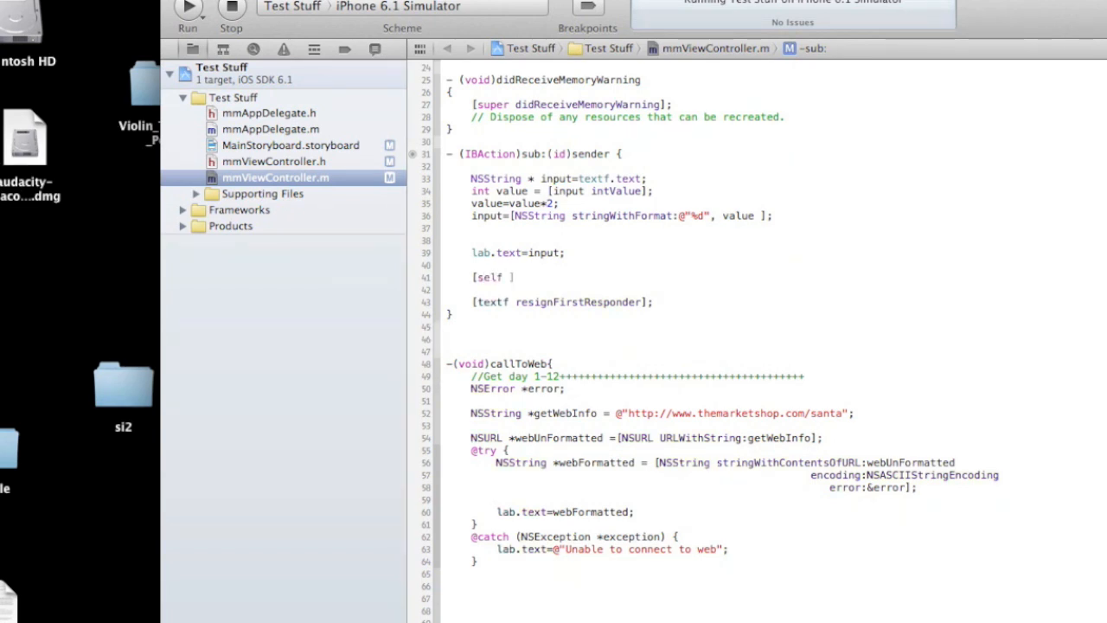
text(callToWeb)
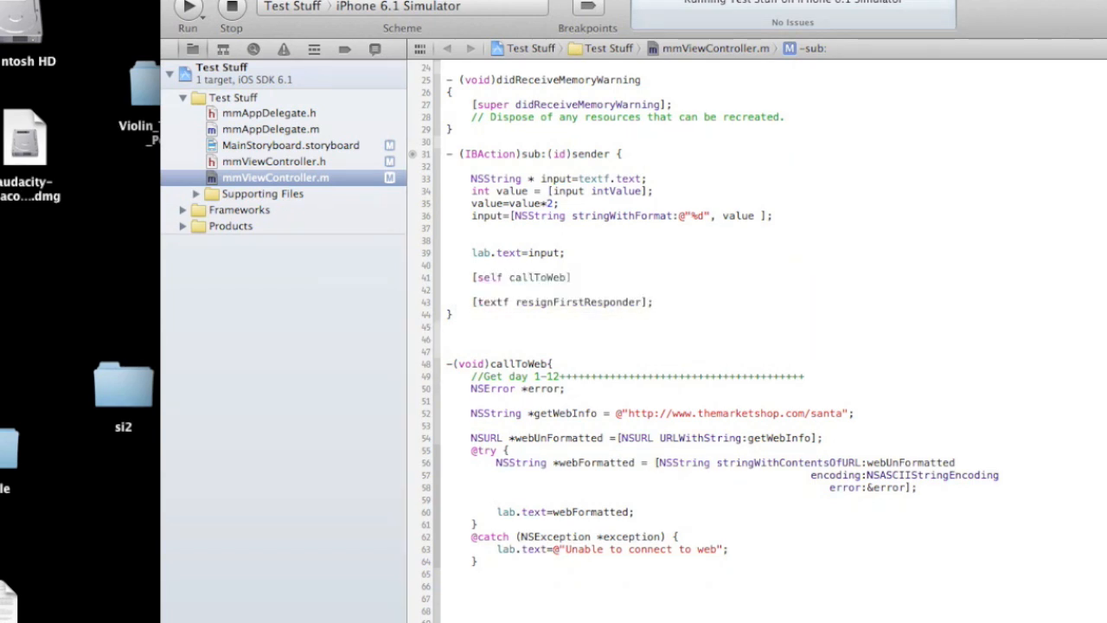
click(187, 7)
text(5)
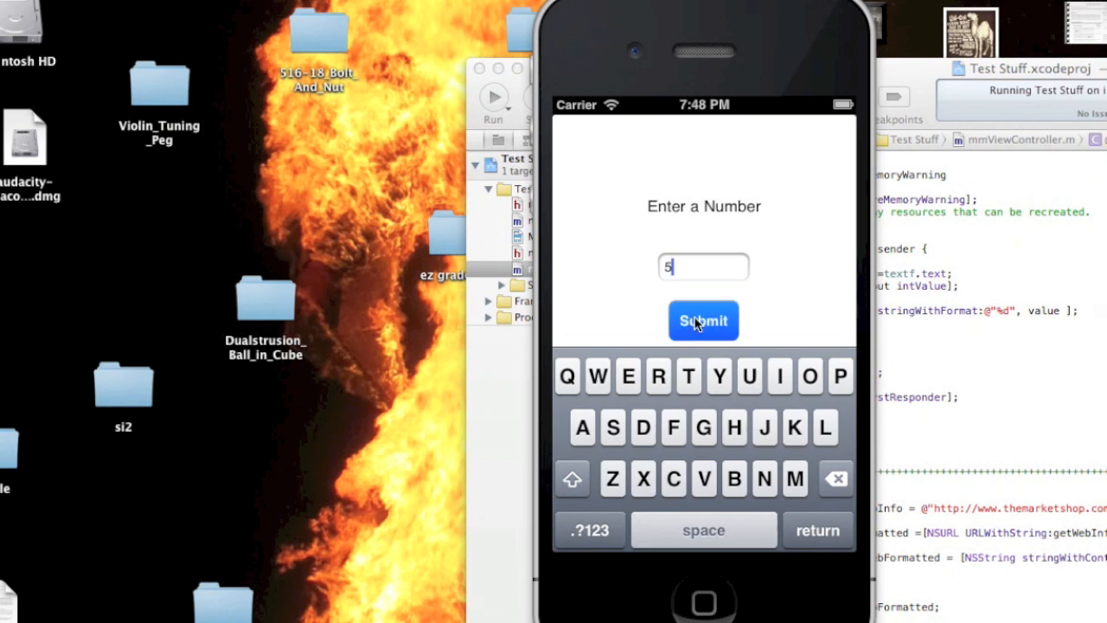
Submit the number 5 so the label shows "Hello, Santa" fetched from the web
click(702, 320)
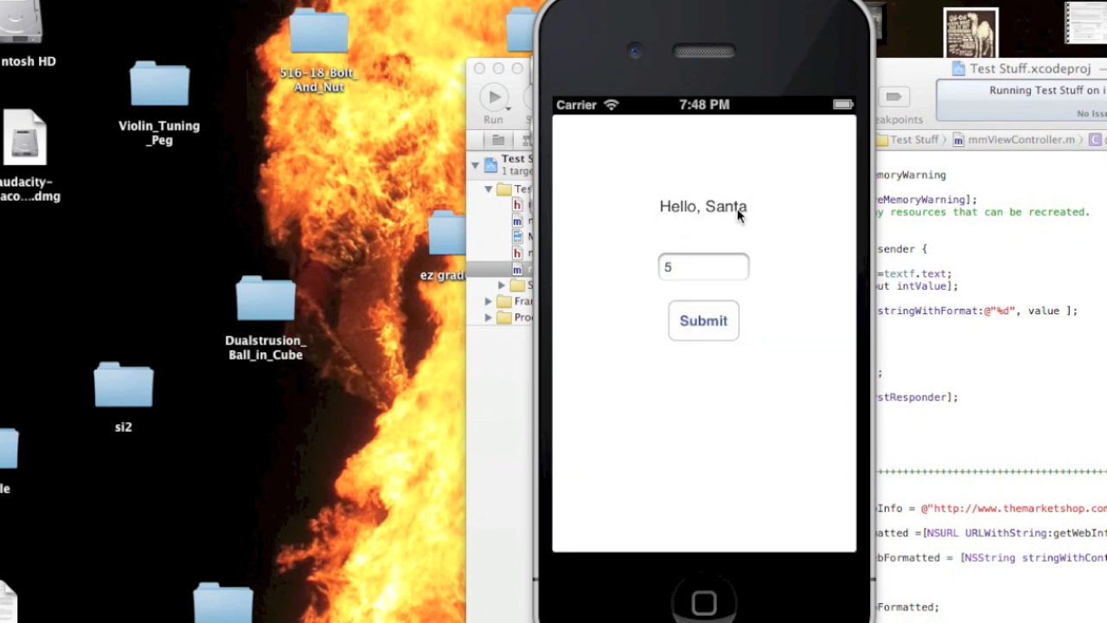